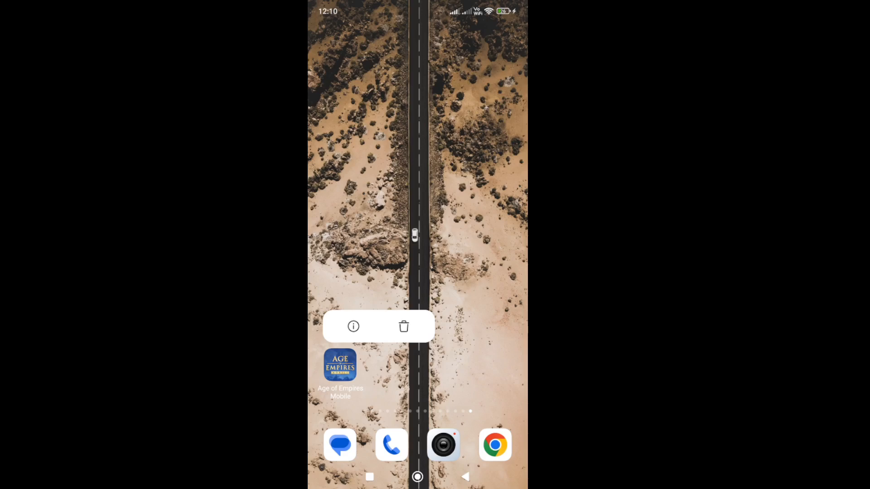
Force-stop Age of Empires Mobile from its App info page, then open Control Center.
{"action": "left_click", "coordinate": [353, 327]}
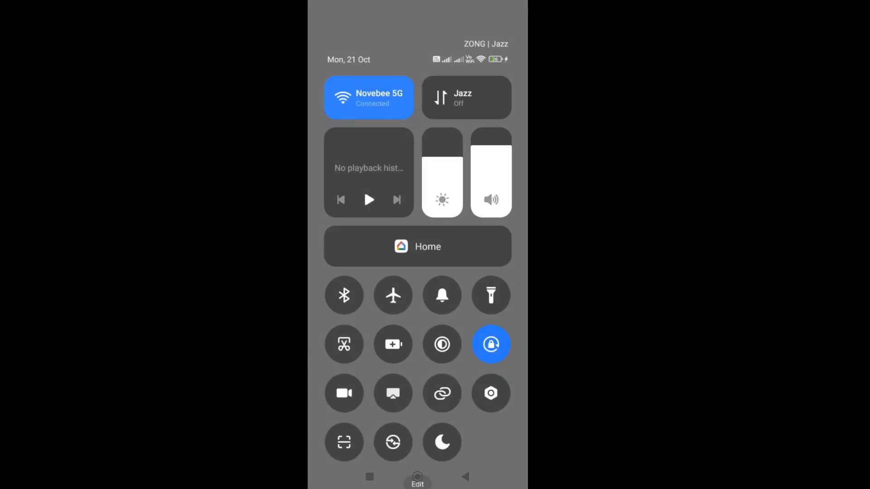
Toggle between Jazz mobile data and Wi-Fi, ending with Jazz data on and Wi-Fi off.
{"action": "left_click", "coordinate": [466, 98]}
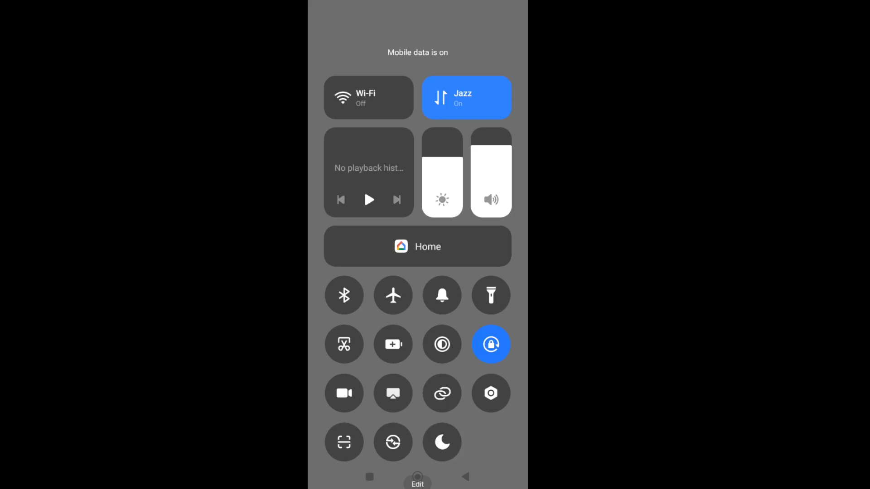
{"action": "left_click", "coordinate": [368, 98]}
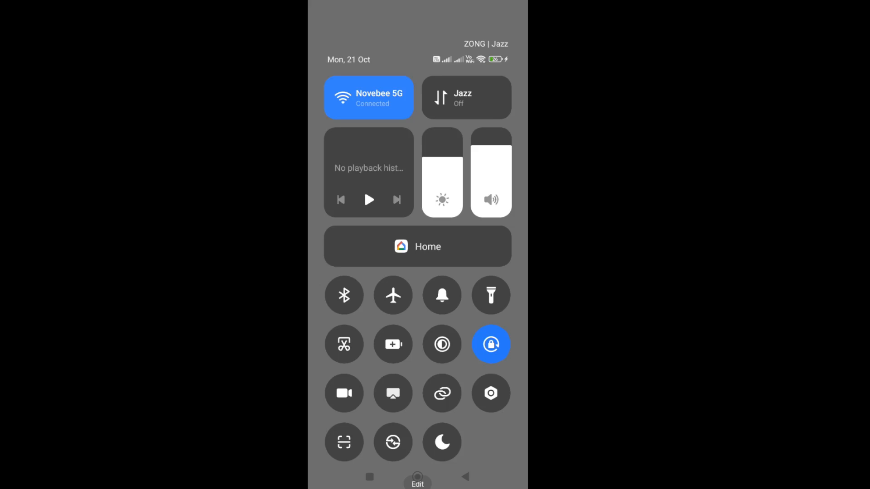
{"action": "left_click", "coordinate": [368, 97]}
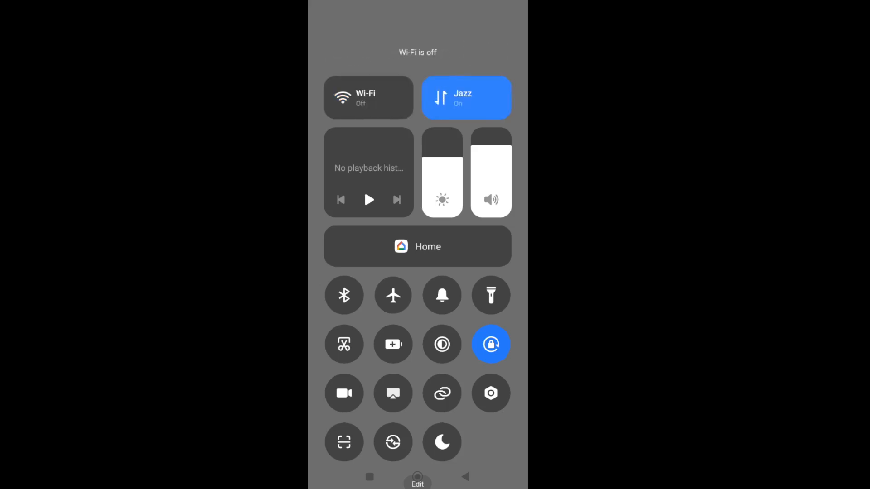
Turn aeroplane mode on and back off, then switch the connection back to Wi-Fi.
{"action": "left_click", "coordinate": [393, 294]}
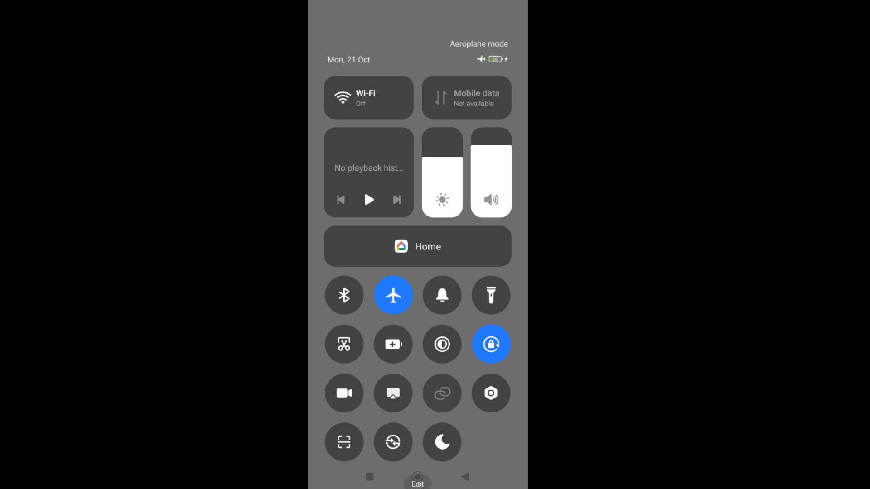
{"action": "left_click", "coordinate": [393, 295]}
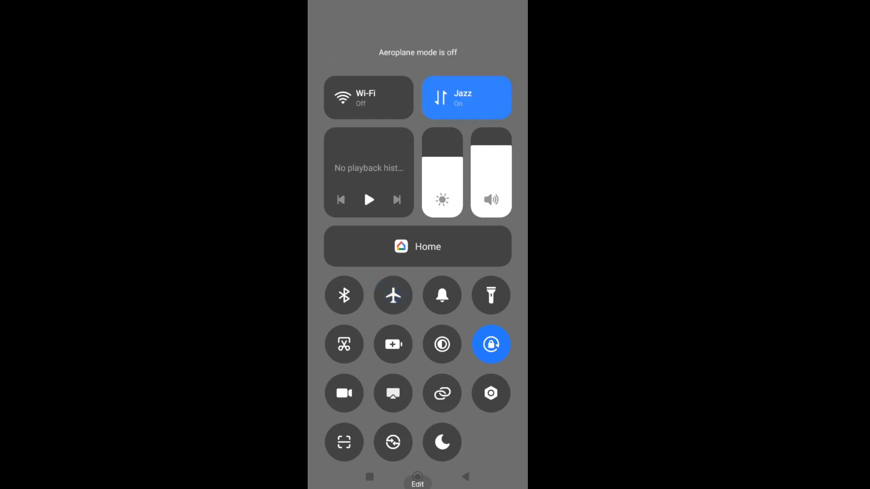
{"action": "left_click", "coordinate": [368, 98]}
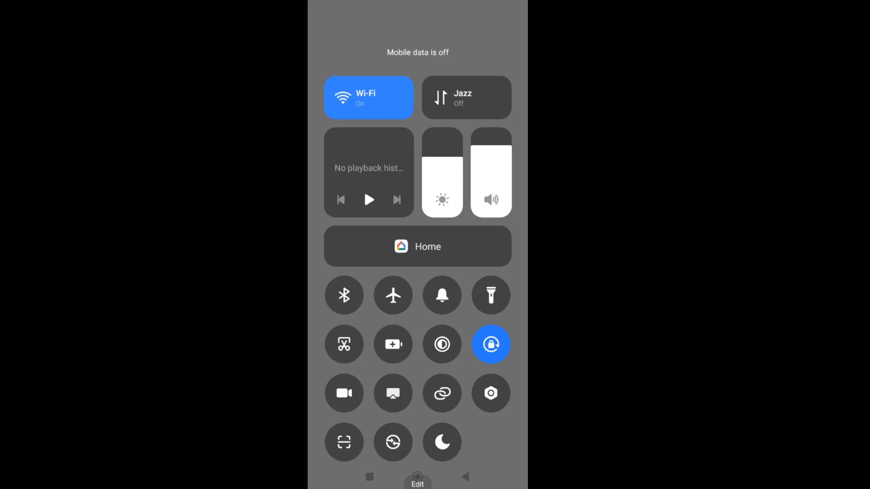